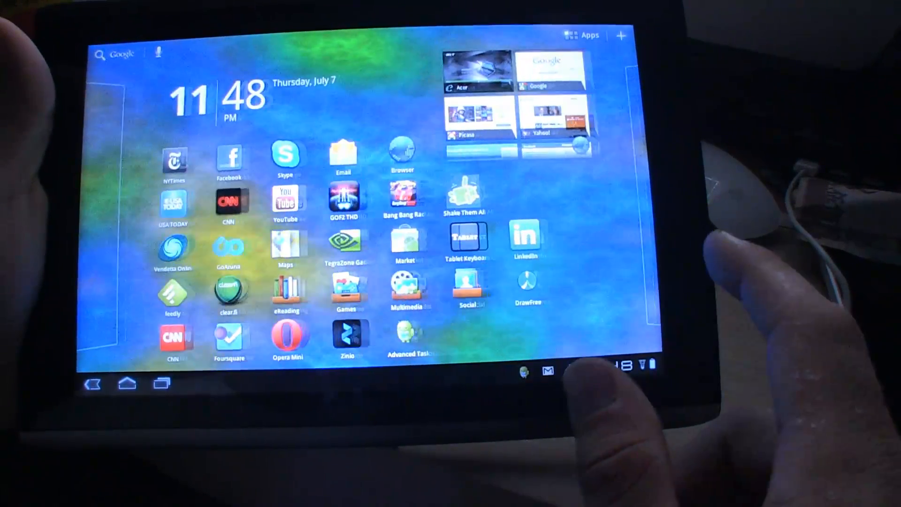
Step: Dismiss the crashed USA TODAY app, view About tablet showing Android 3.1, then return home
click(163, 204)
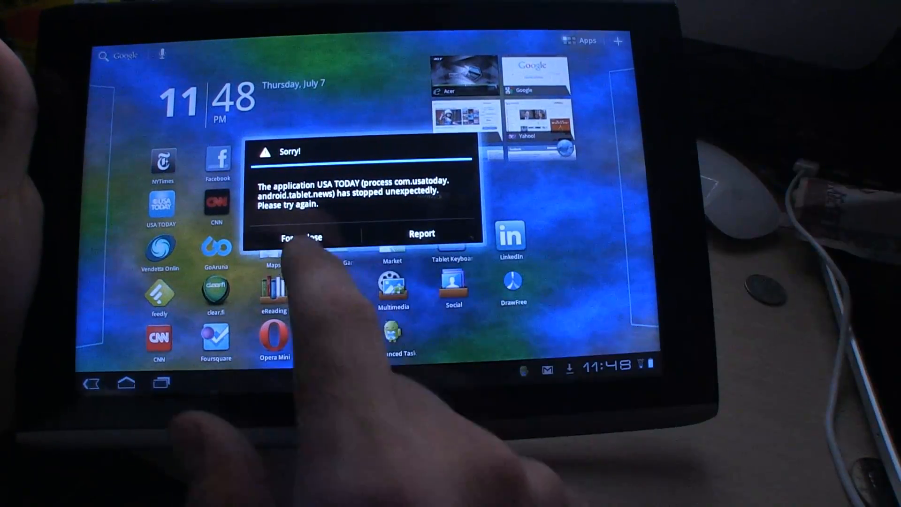
click(299, 236)
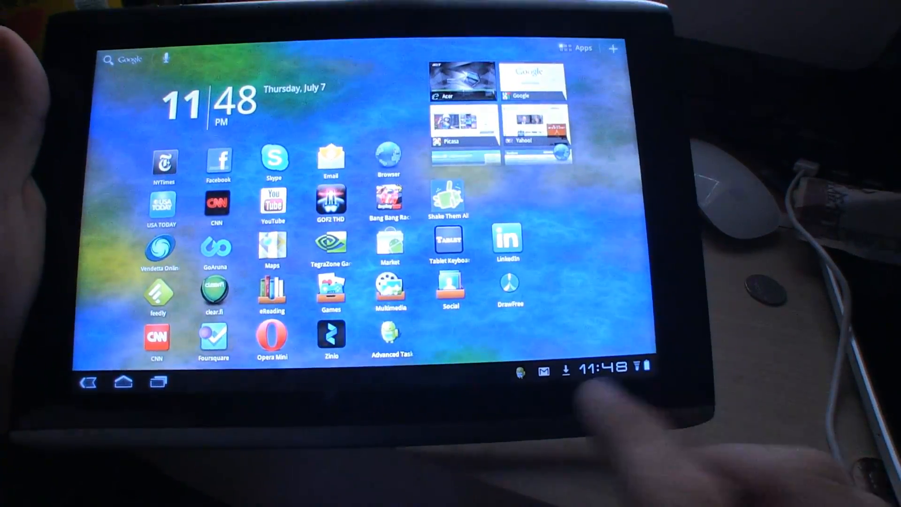
click(600, 365)
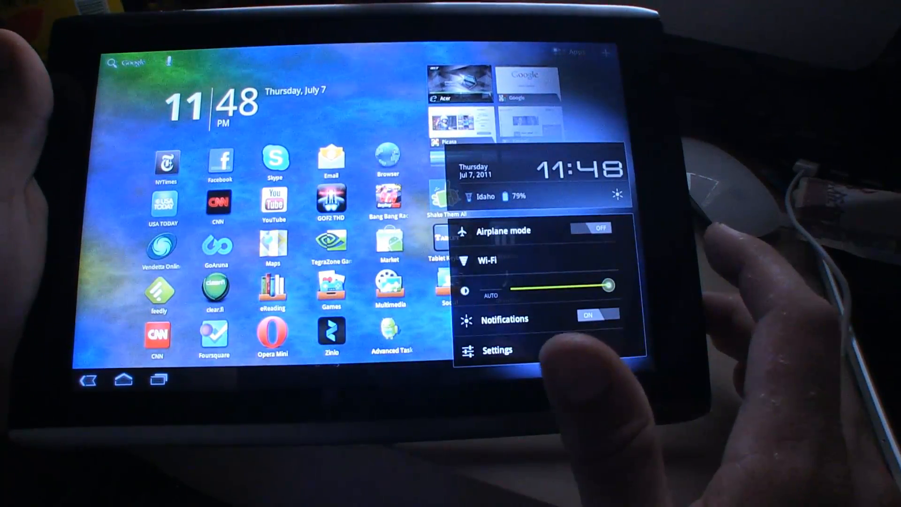
click(497, 350)
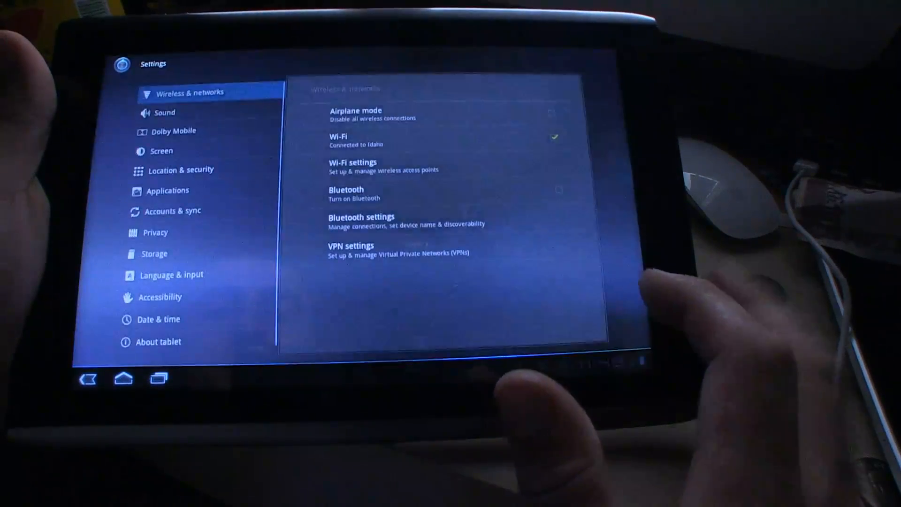
click(158, 341)
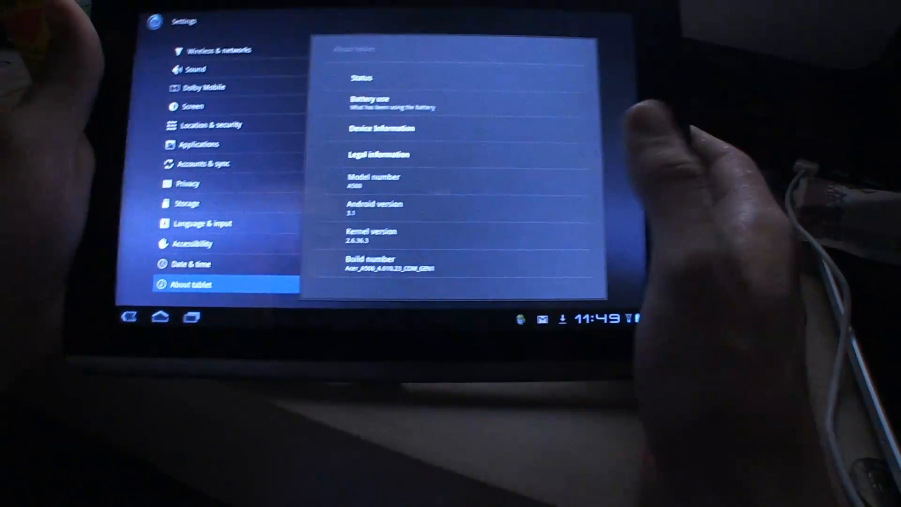
click(160, 317)
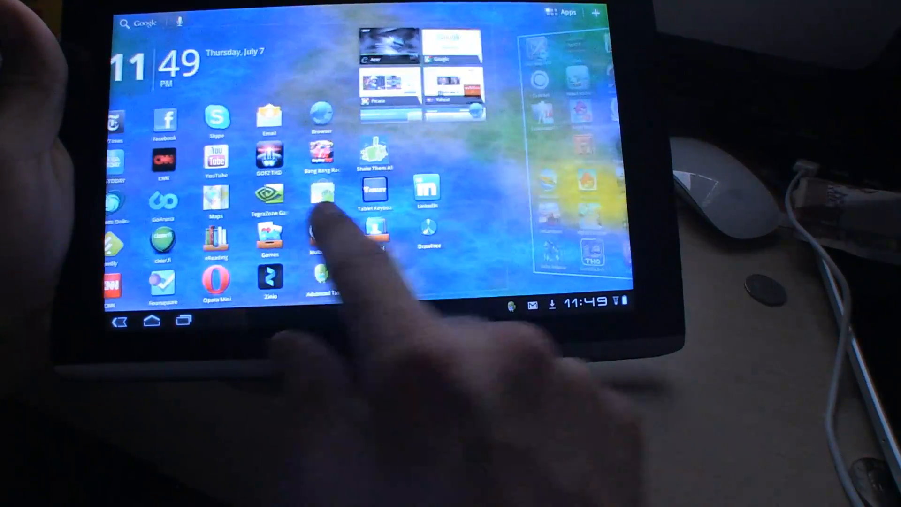
Step: Swipe left across the home screen panels toward the Browser shortcut
scroll(left, 3)
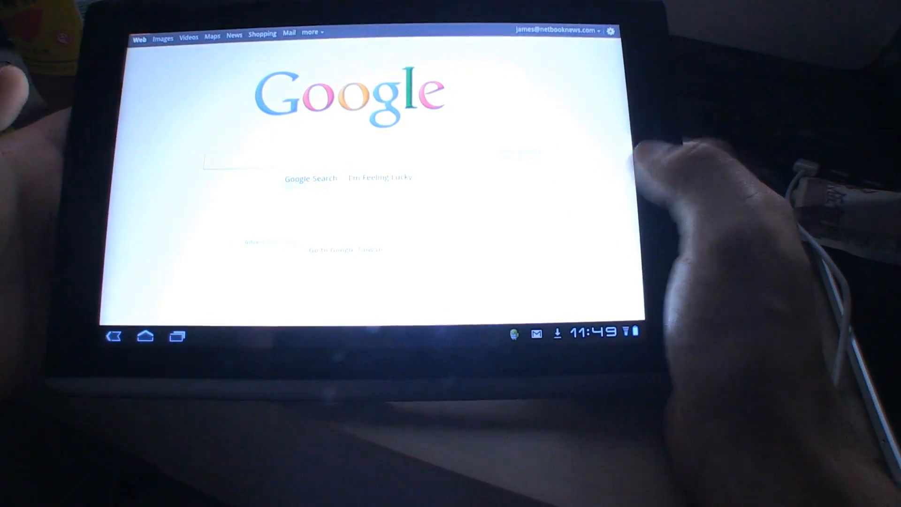
Step: Return from the Browser's Google page to the tablet home screen
click(620, 167)
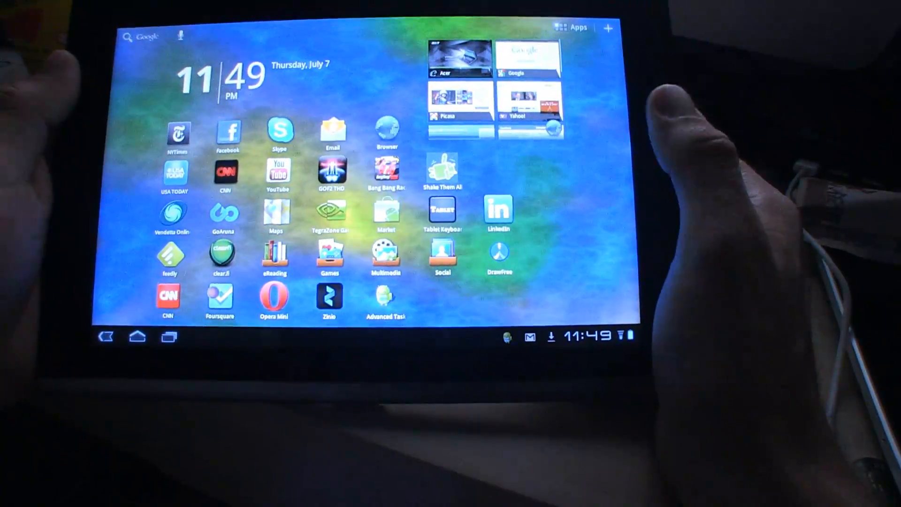
click(170, 336)
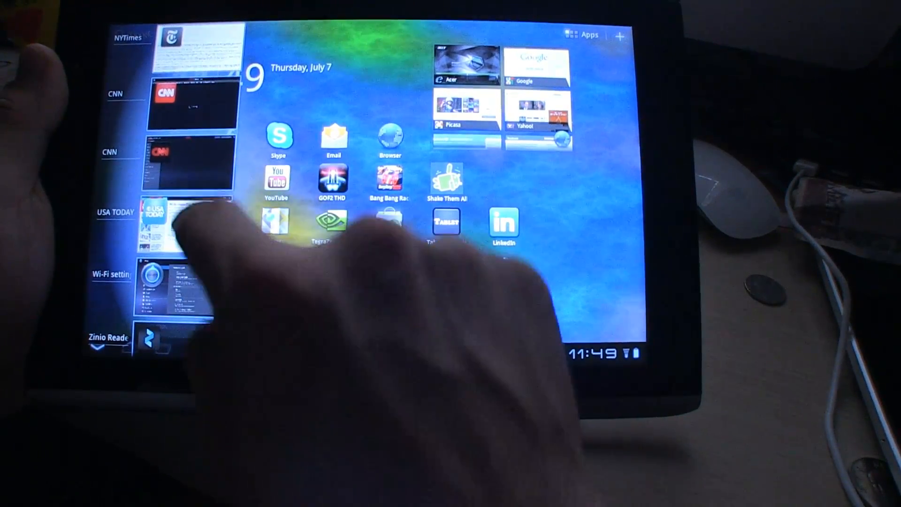
scroll(down, 3)
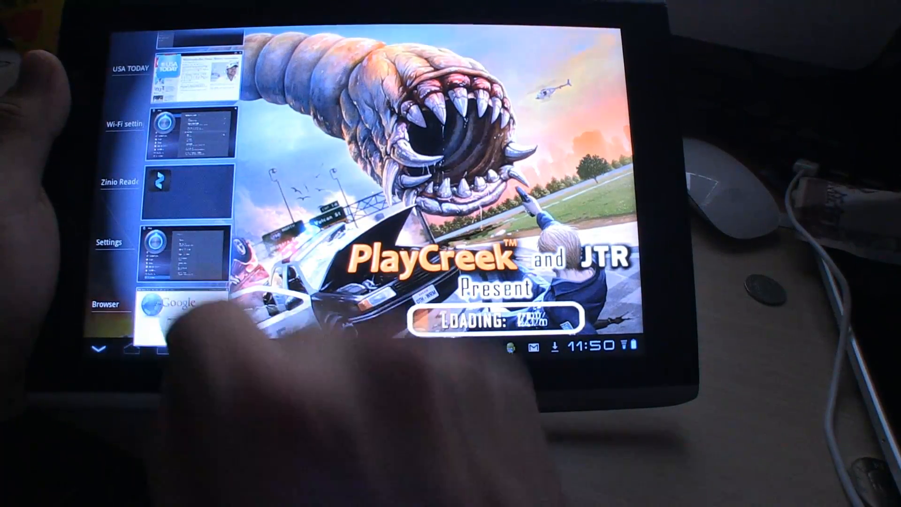
scroll(down, 3)
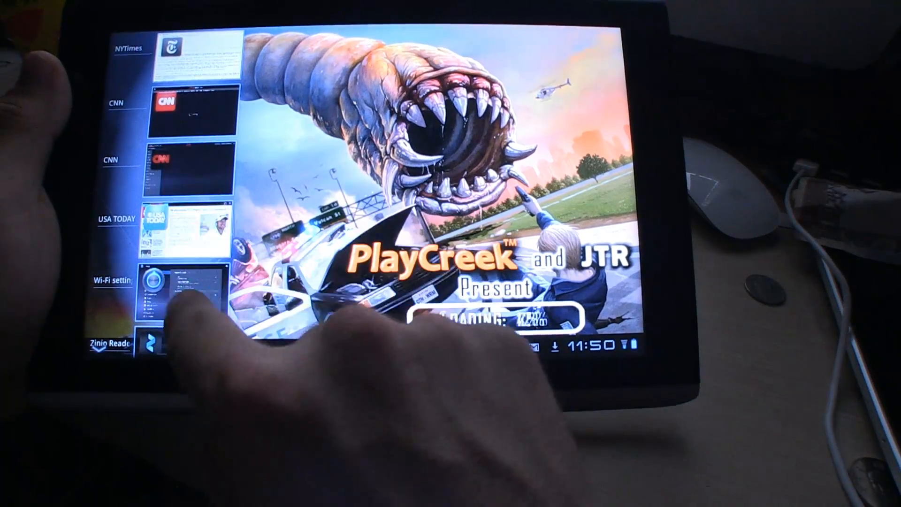
scroll(down, 3)
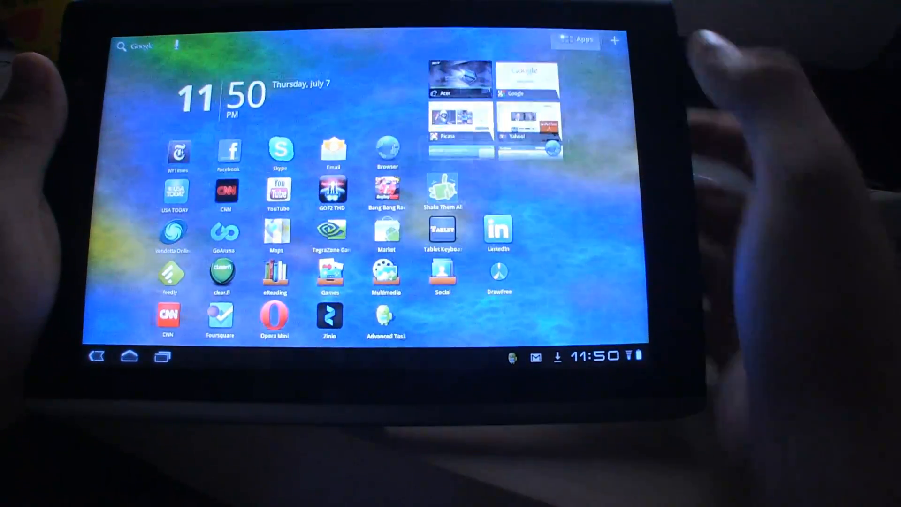
click(576, 40)
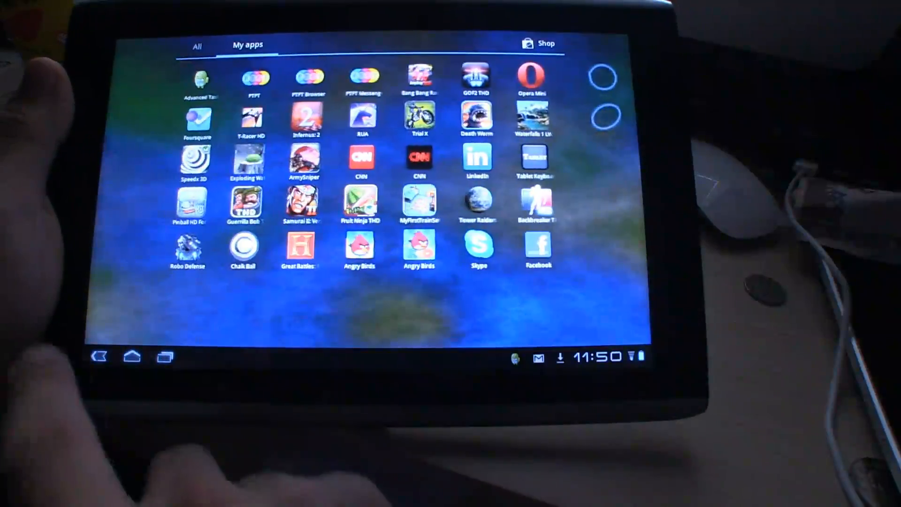
click(131, 356)
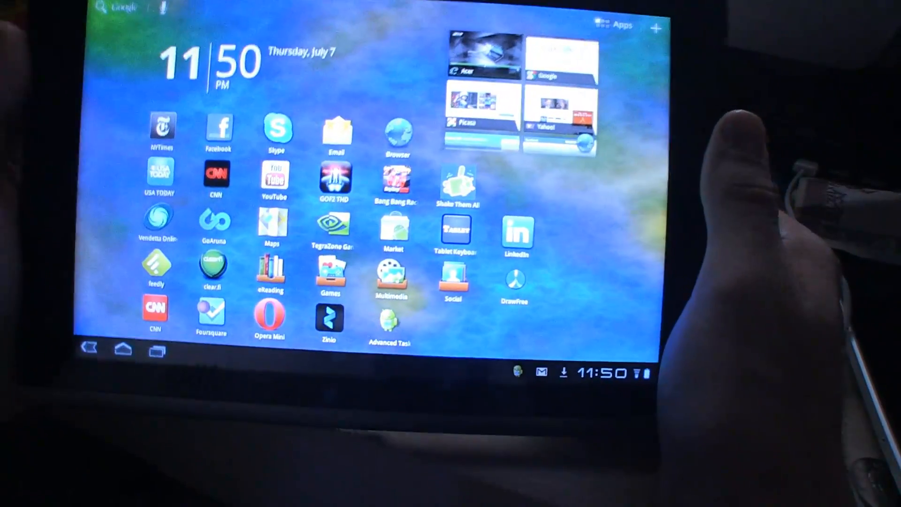